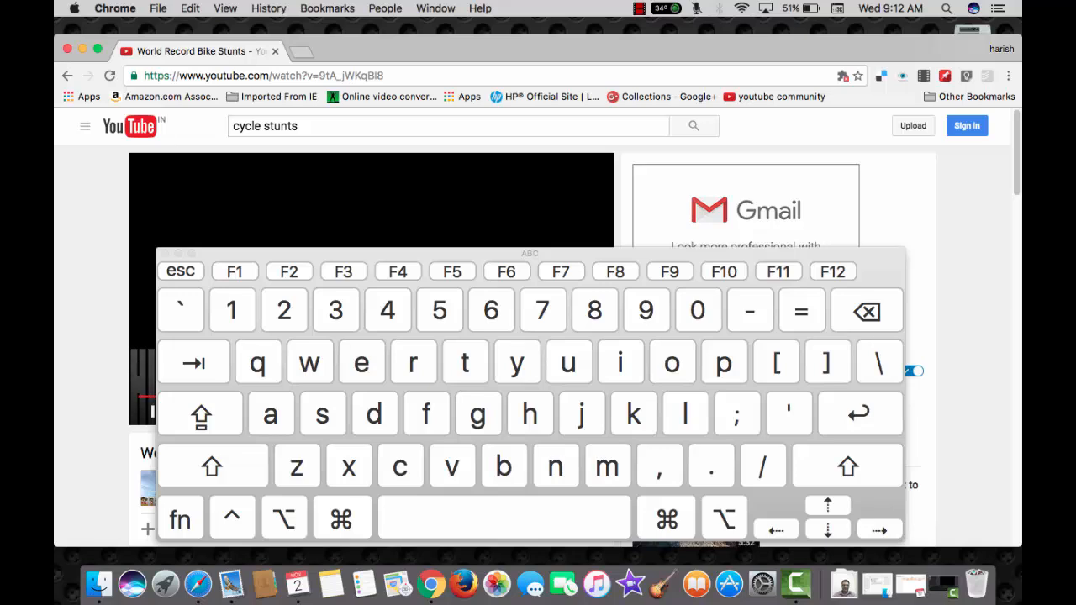
Step: Replace the YouTube address with amazon.com via Cmd+L and load the Amazon homepage
{"action": "left_click", "coordinate": [340, 518]}
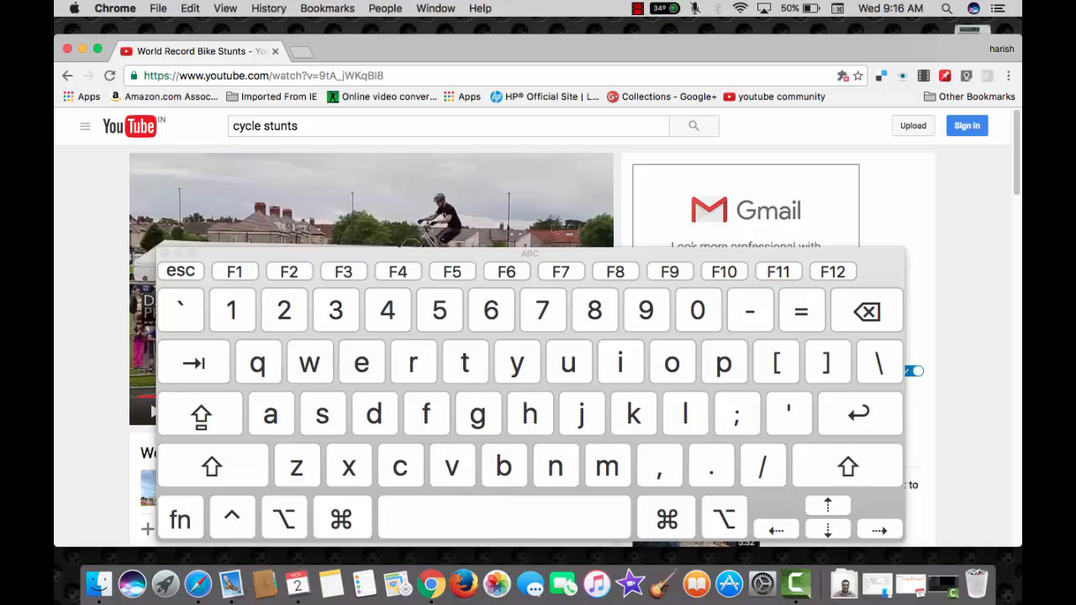
{"action": "key", "text": "cmd+l"}
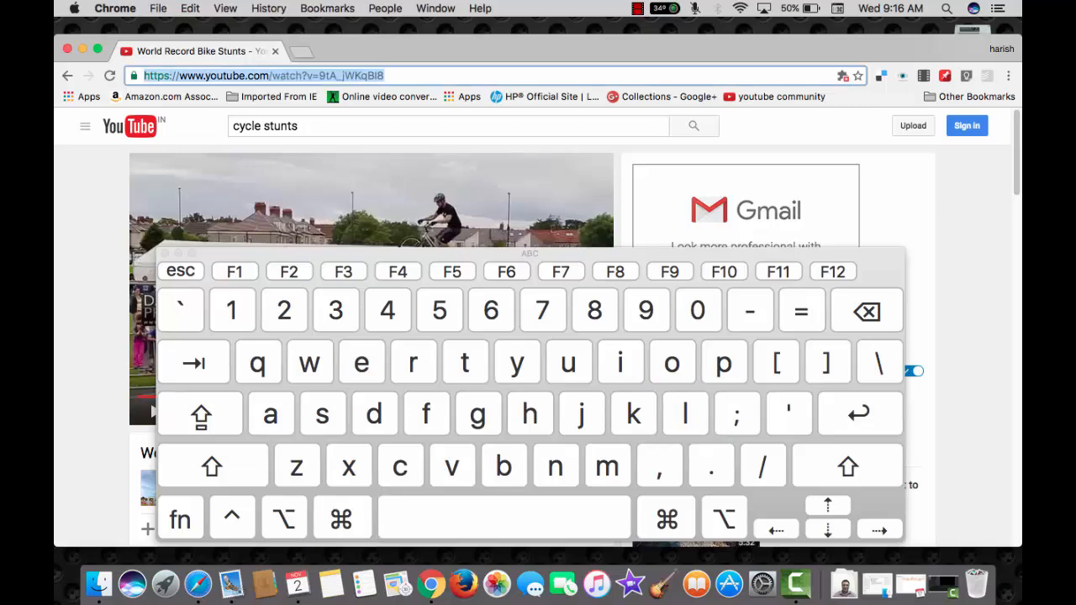
{"action": "type", "text": "amazon.com"}
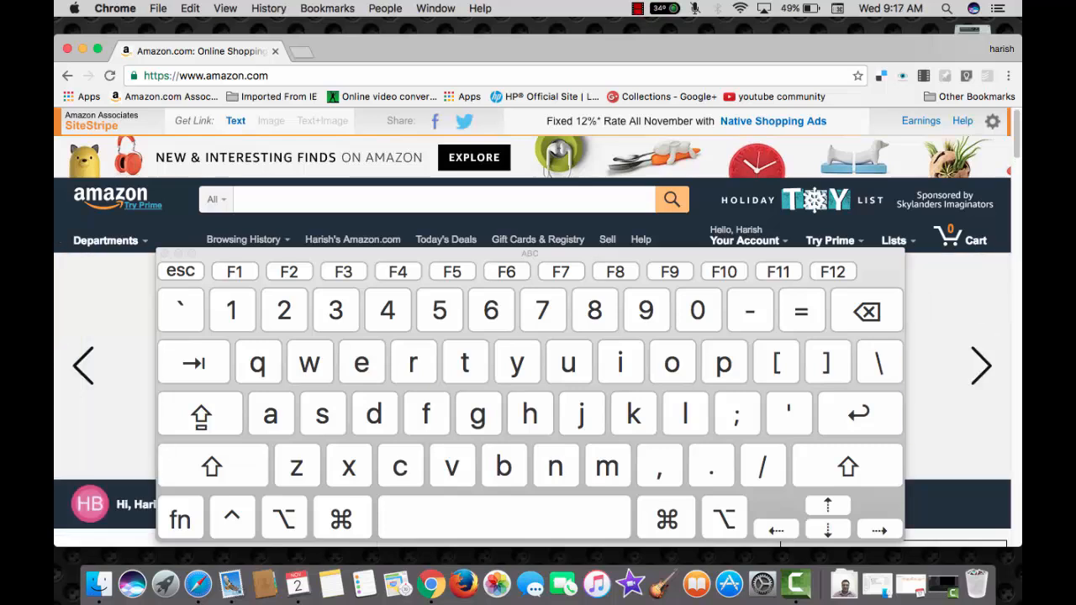
Step: Open two new blank Chrome tabs beside the Amazon tab with Cmd+T
{"action": "left_click", "coordinate": [340, 518]}
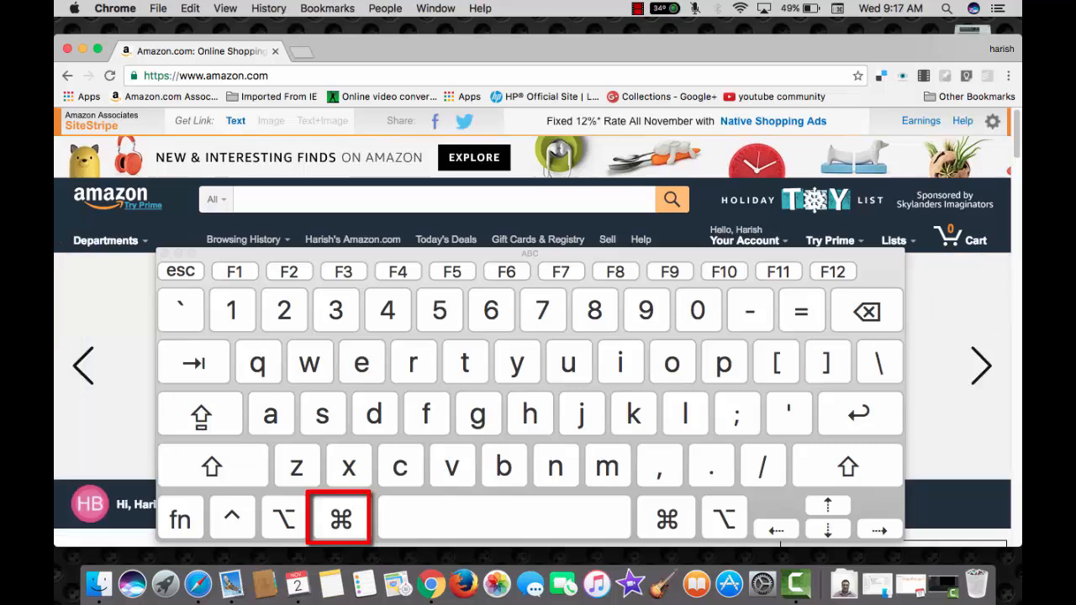
{"action": "left_click", "coordinate": [464, 362]}
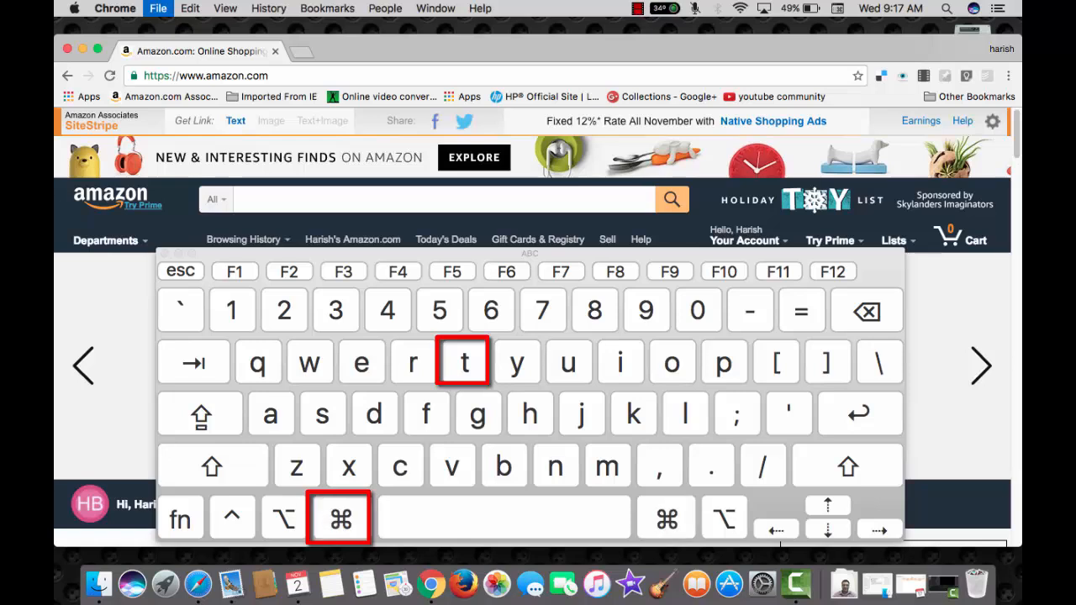
{"action": "key", "text": "cmd+t"}
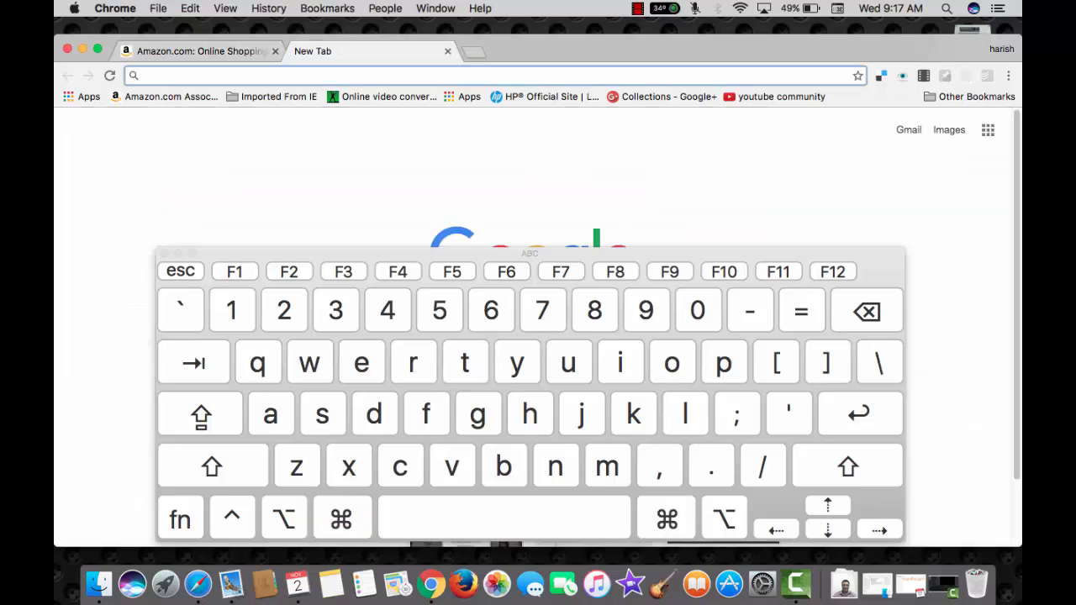
{"action": "key", "text": "cmd+t"}
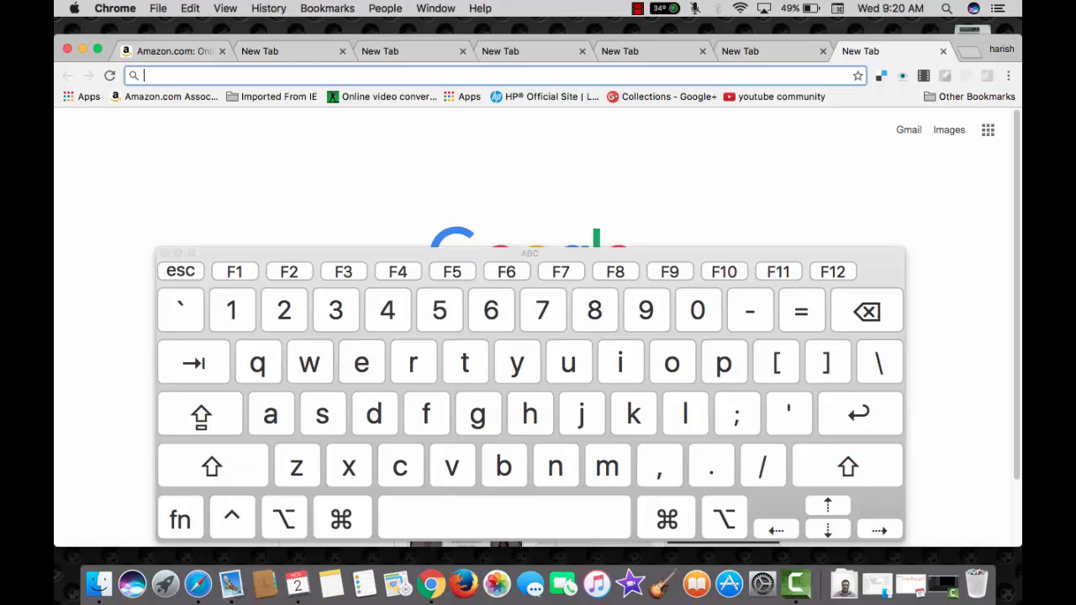
Step: Focus a new tab to begin loading Yahoo, MSN, YouTube and Twitter
{"action": "left_click", "coordinate": [340, 518]}
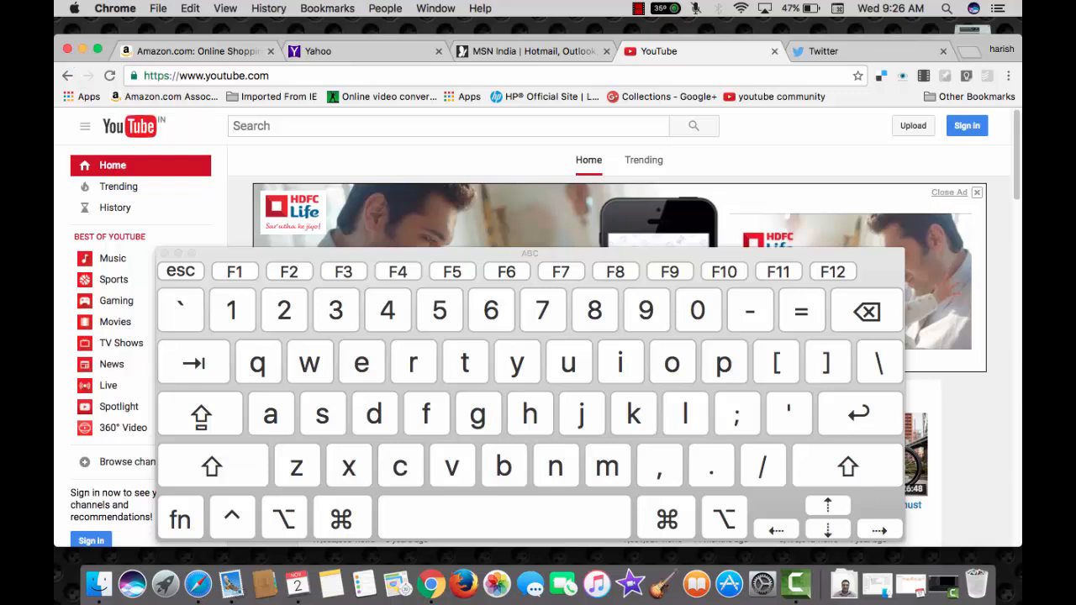
{"action": "mouse_move", "coordinate": [430, 581]}
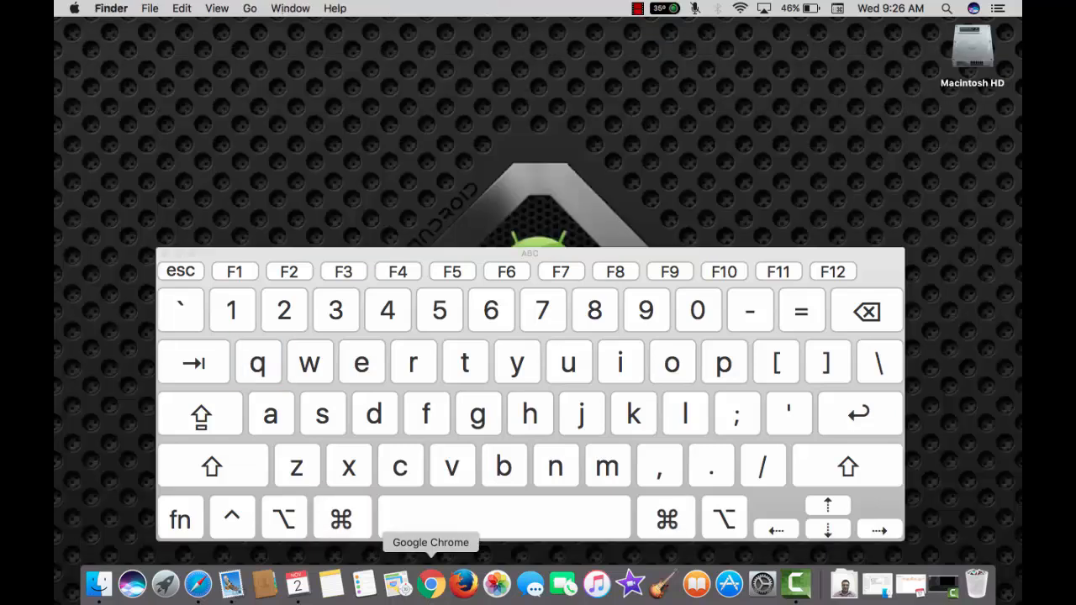
{"action": "mouse_move", "coordinate": [434, 580]}
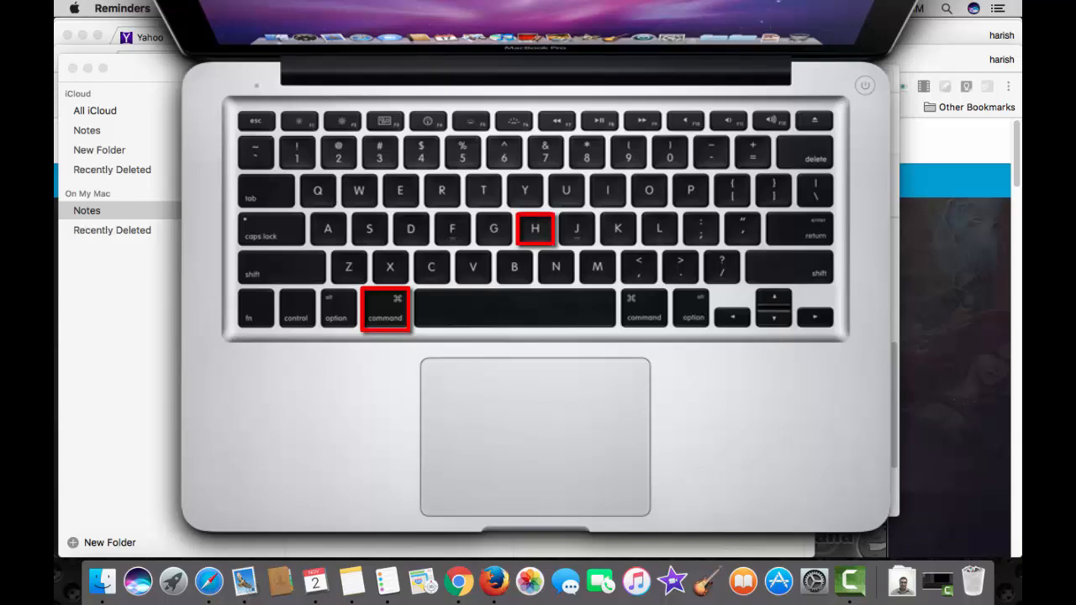
Step: Hide Notes with Cmd+H and bring Calendar's November 2016 week view to the front
{"action": "key", "text": "cmd+h"}
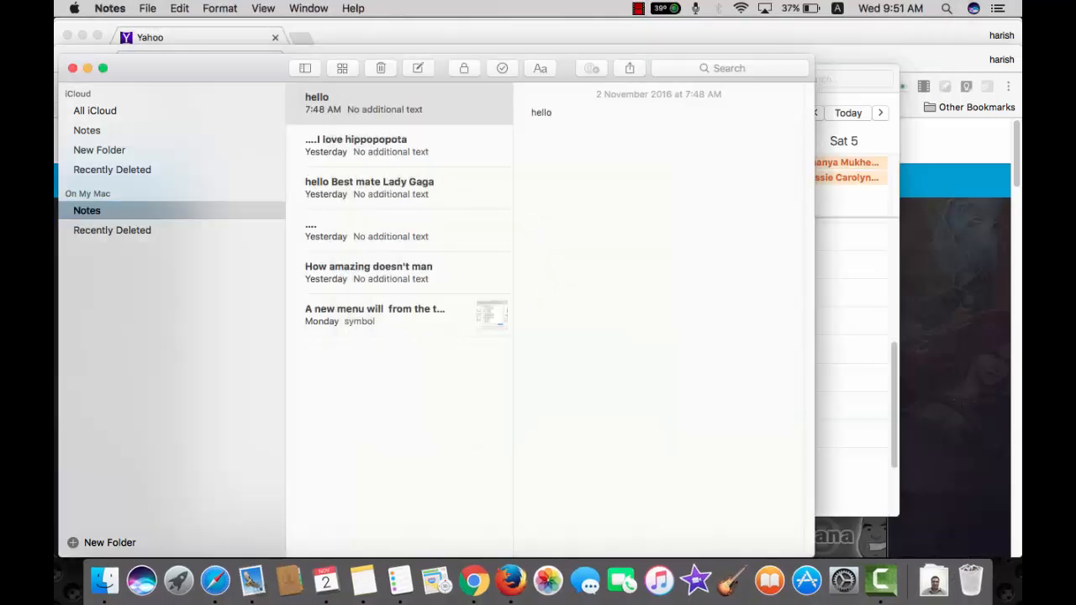
{"action": "left_click", "coordinate": [325, 581]}
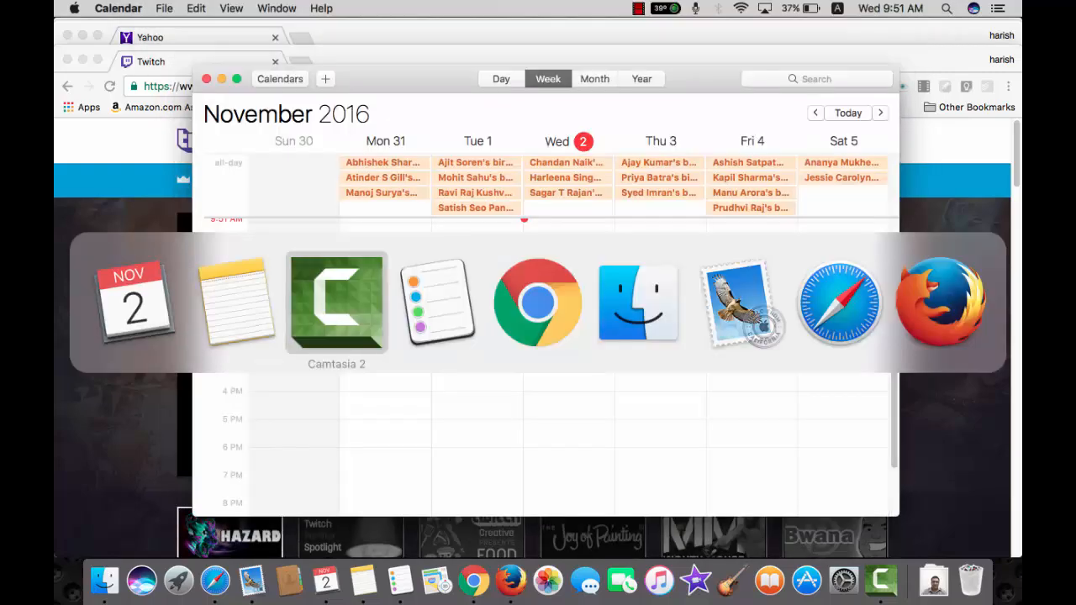
{"action": "mouse_move", "coordinate": [639, 303]}
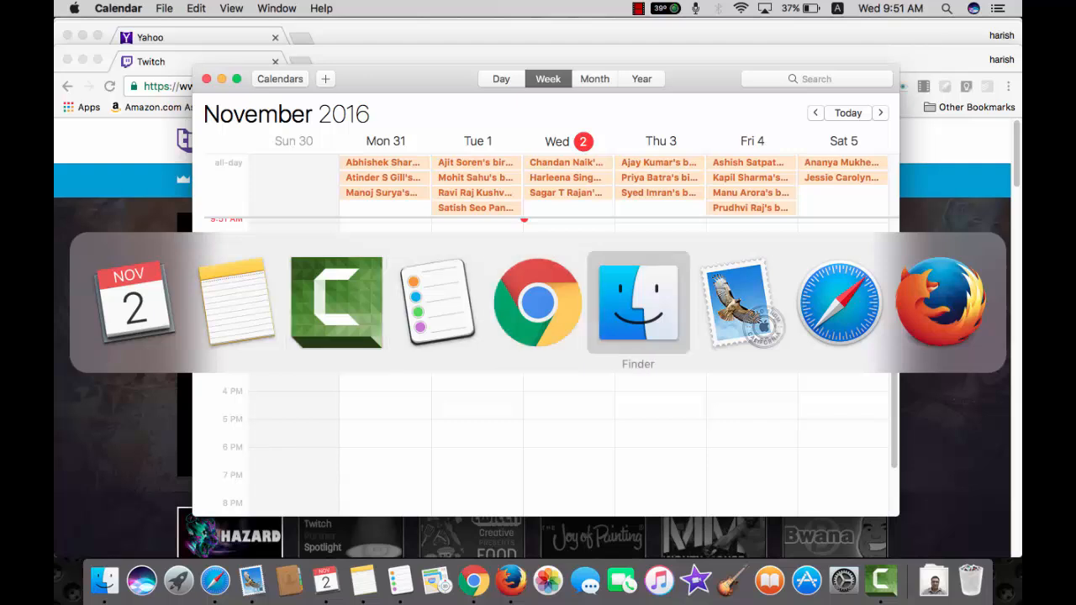
{"action": "mouse_move", "coordinate": [235, 301]}
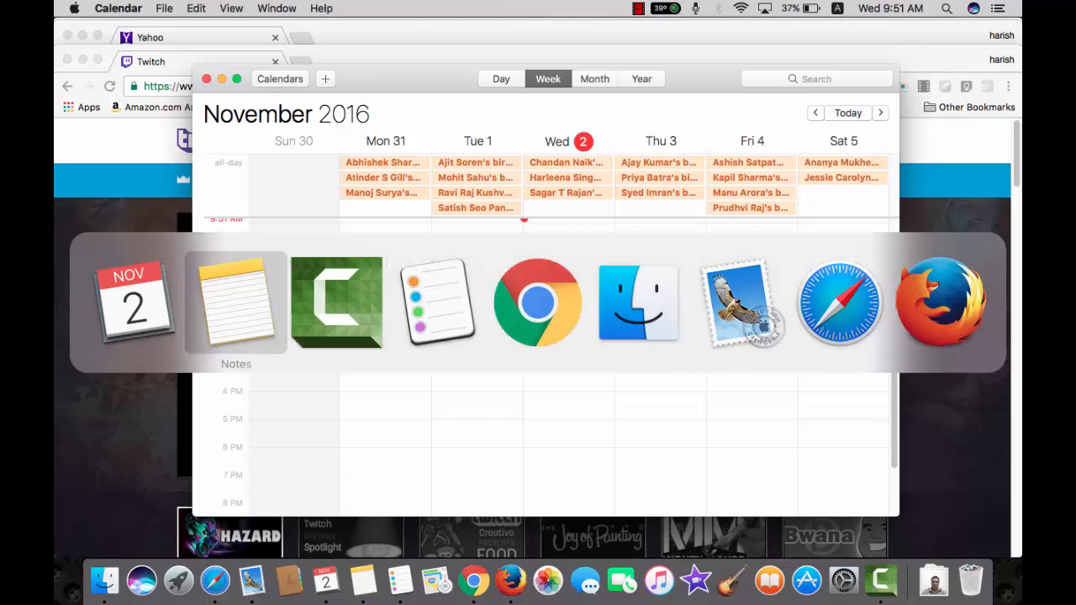
{"action": "mouse_move", "coordinate": [839, 301]}
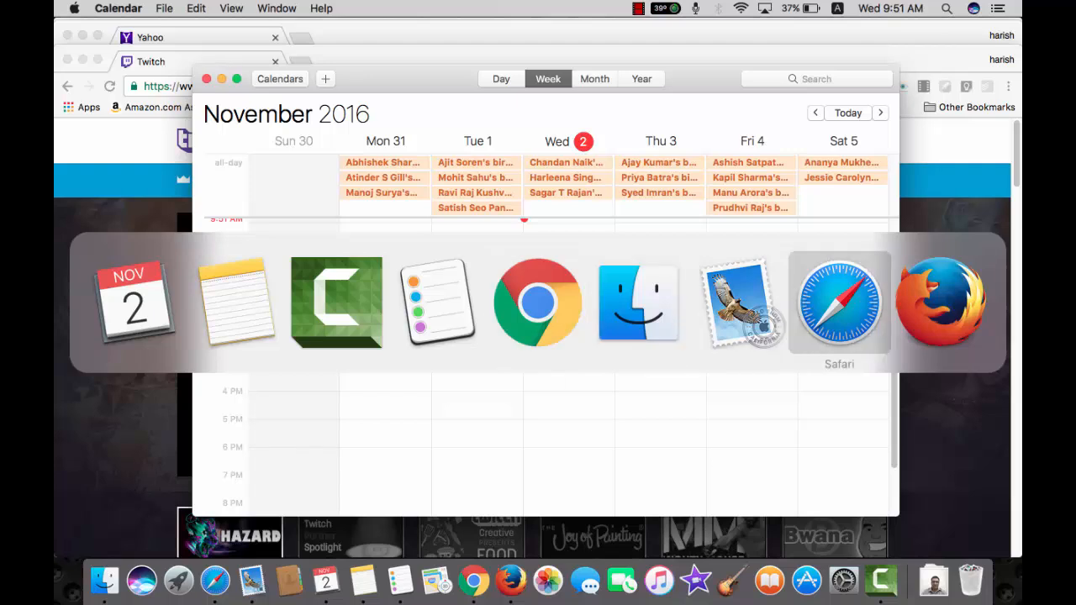
Step: Switch to Firefox and dismiss the default-browser prompt with 'Not now'
{"action": "left_click", "coordinate": [942, 302]}
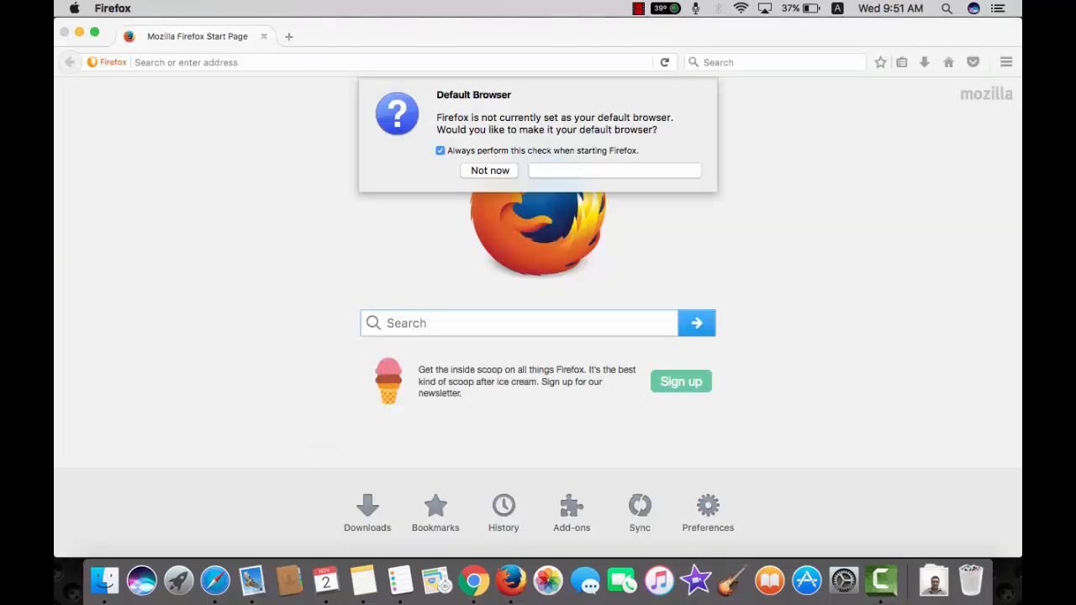
{"action": "left_click", "coordinate": [488, 171]}
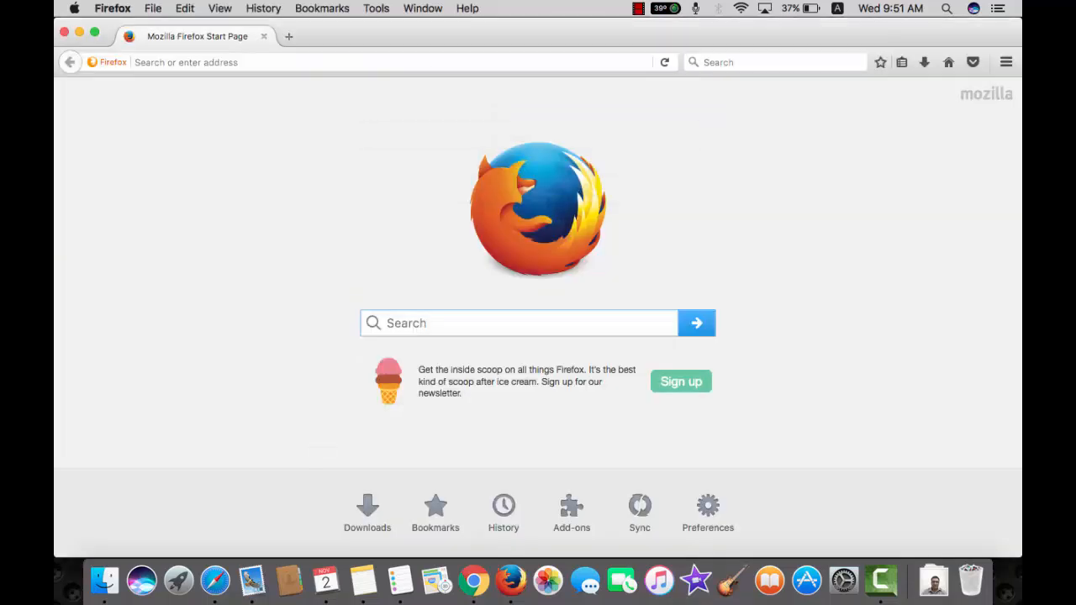
{"action": "left_click", "coordinate": [518, 323]}
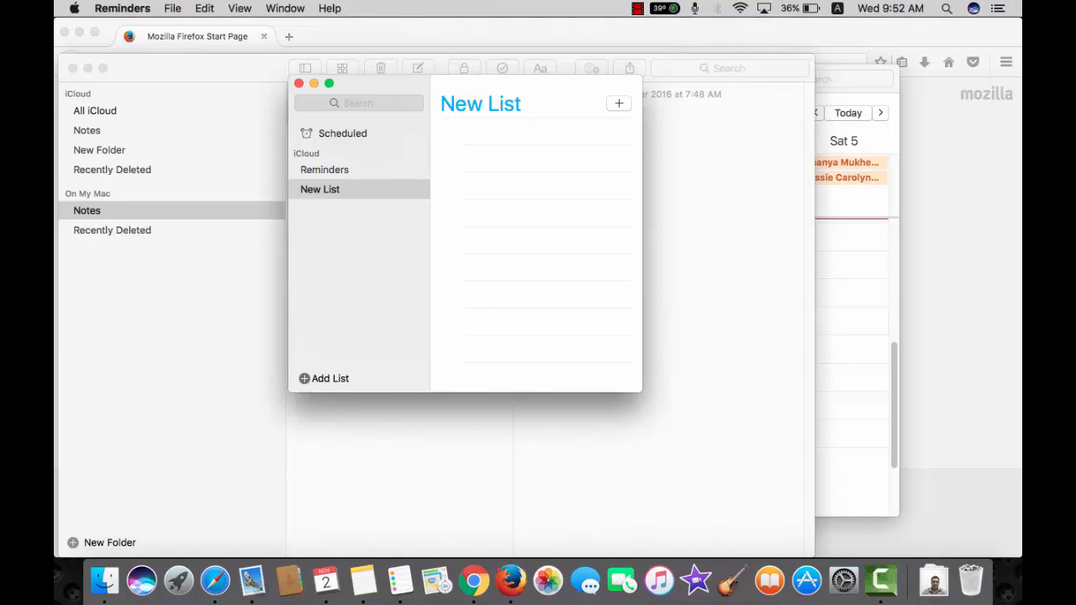
Step: Create a new empty reminders list named New List
{"action": "key", "text": "cmd+option+h"}
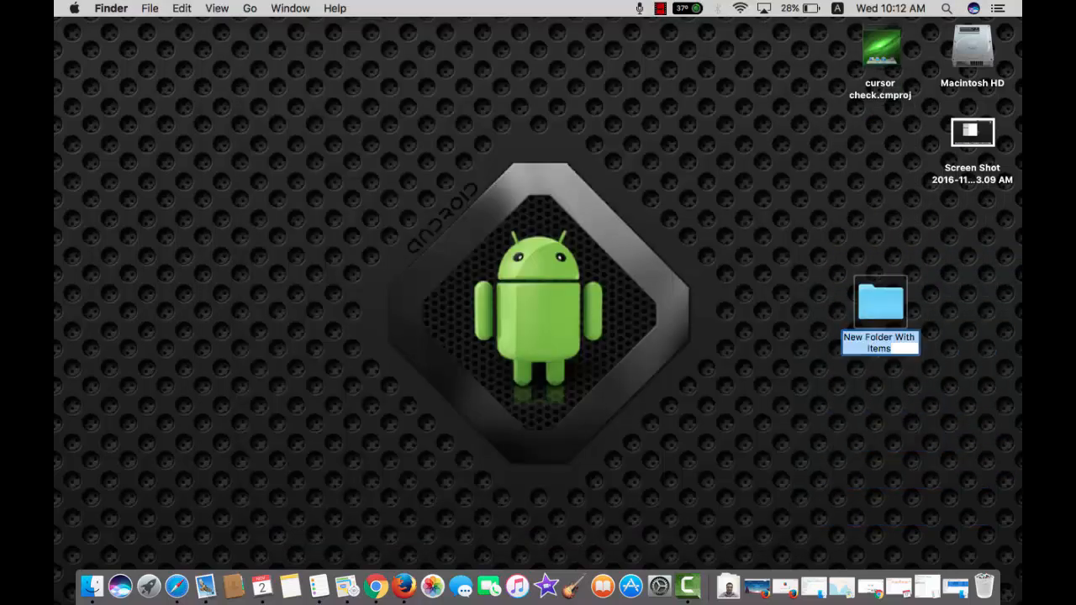
Step: Name the new desktop folder 'test document'
{"action": "type", "text": "test document"}
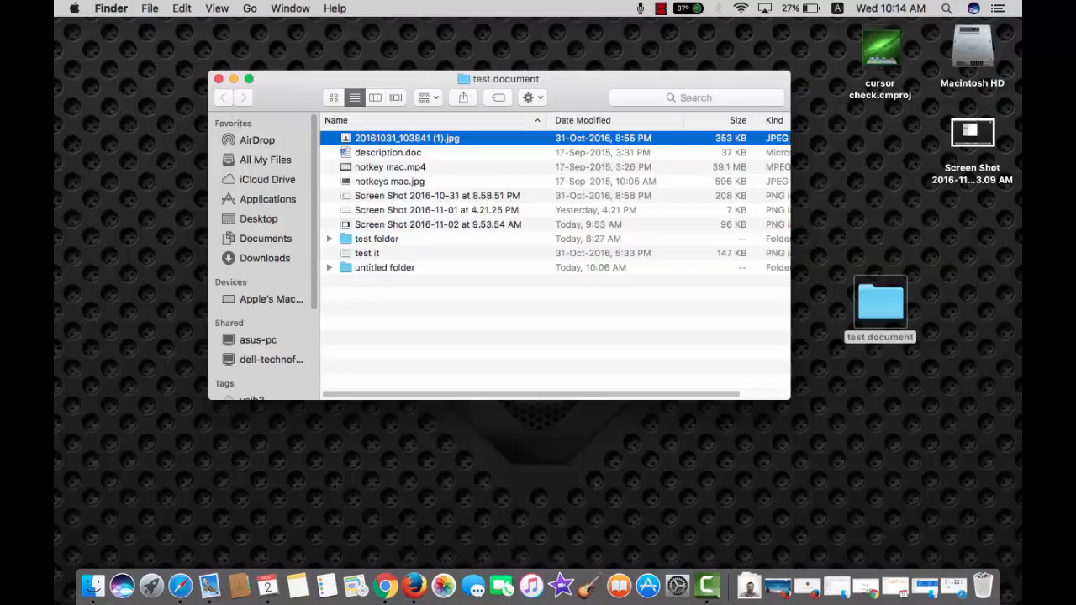
Step: Open the test document folder in a Finder window
{"action": "left_click", "coordinate": [377, 238]}
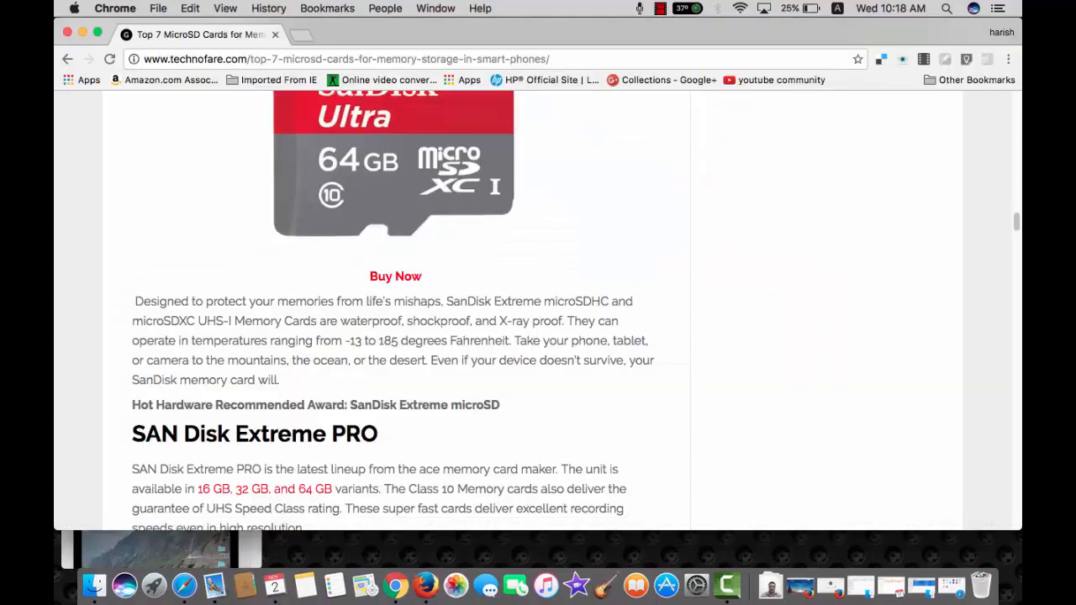
Step: Scroll the technofare article down to the SanDisk Extreme PRO 32 GB card section
{"action": "scroll", "scroll_direction": "down", "scroll_amount": 3}
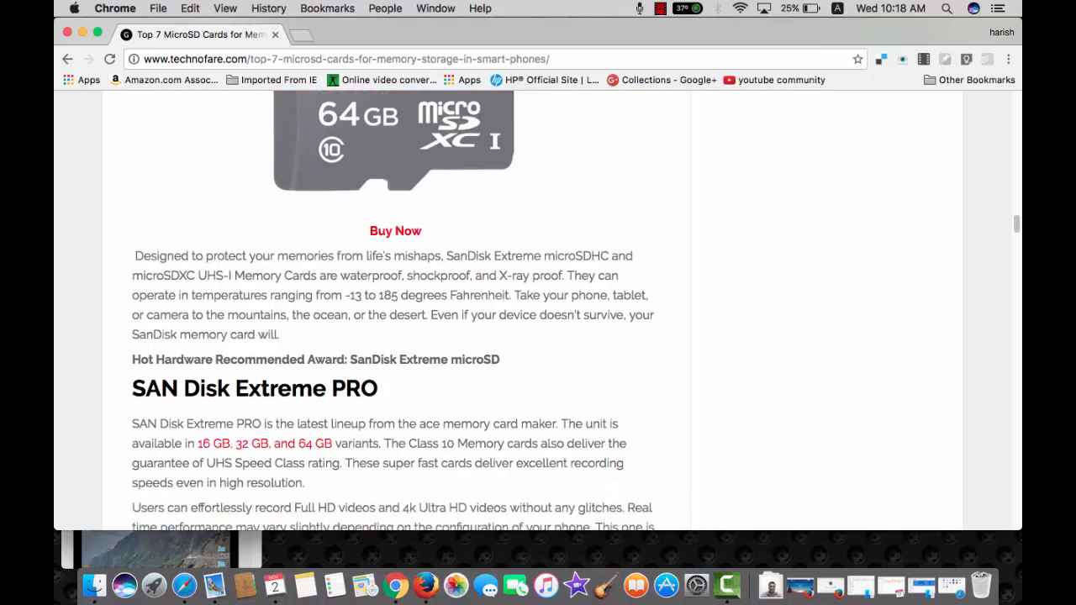
{"action": "scroll", "scroll_direction": "down", "scroll_amount": 3}
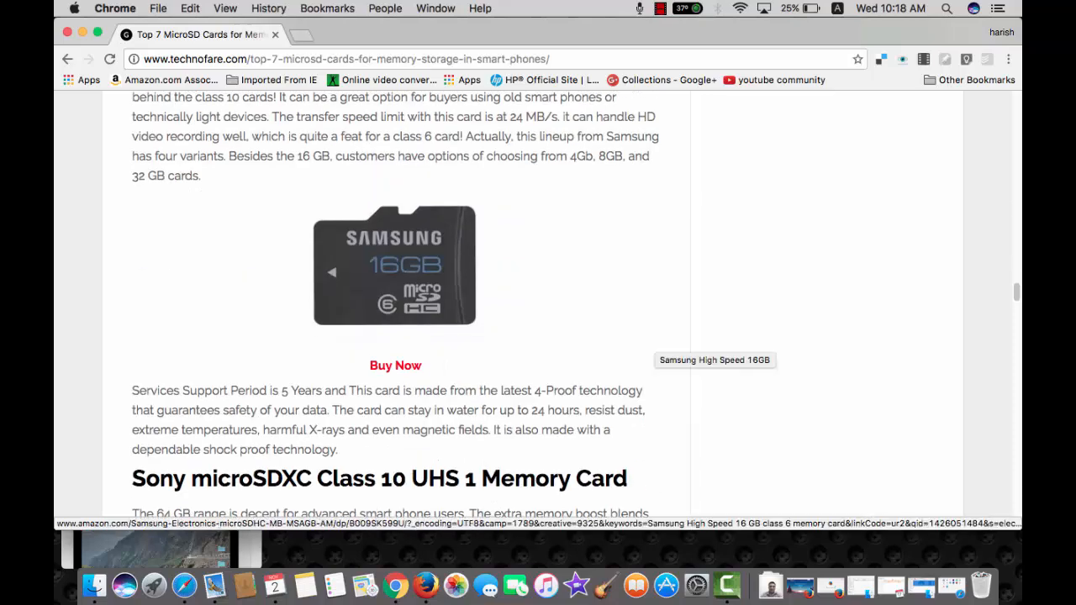
{"action": "scroll", "scroll_direction": "down", "scroll_amount": 3}
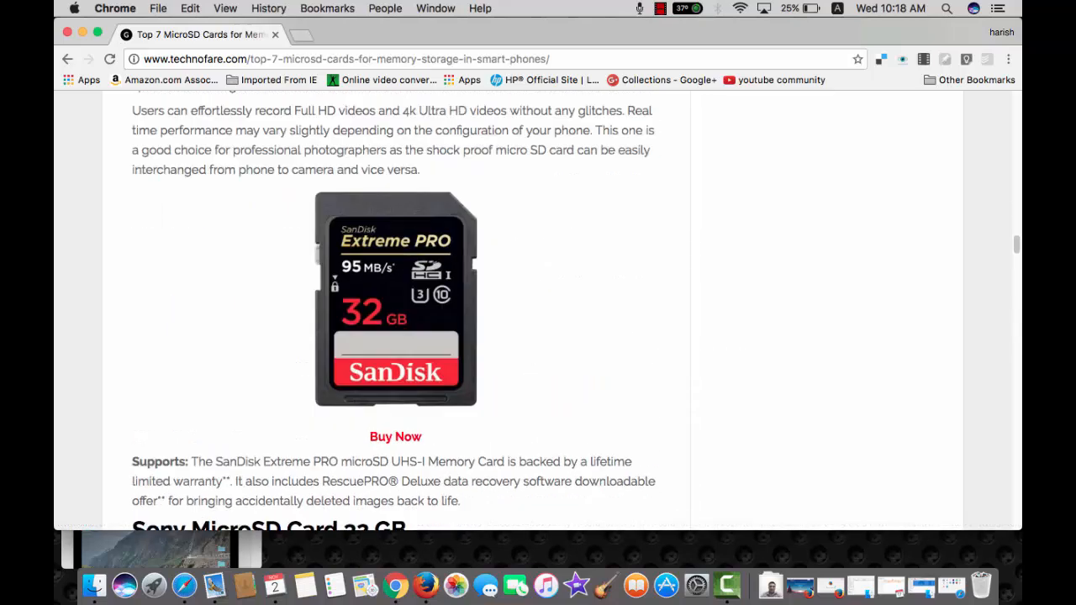